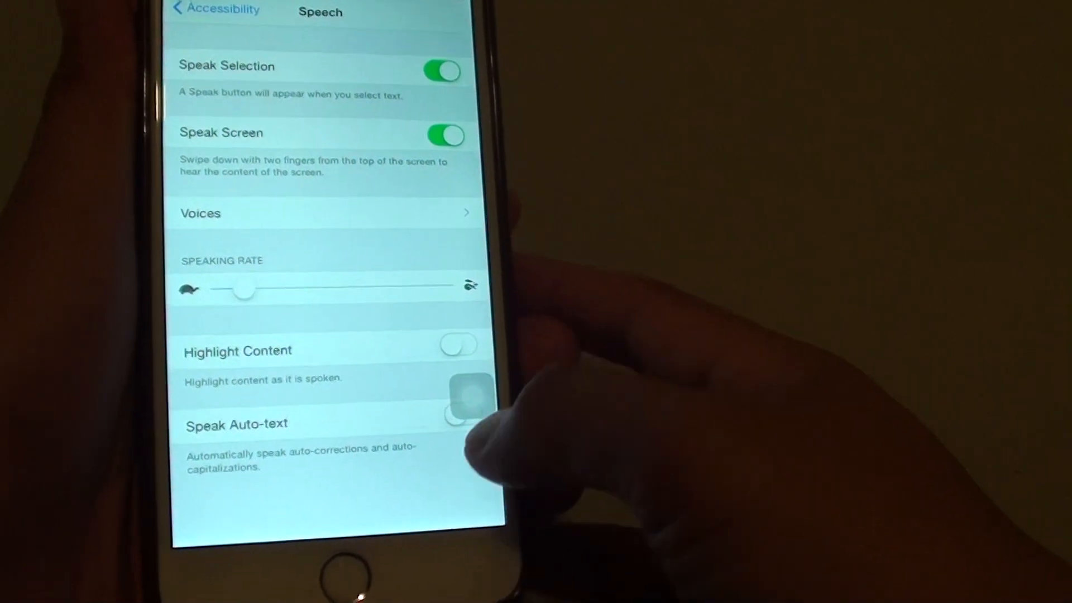
# Exit Settings with the Home button, landing on the home screen
pyautogui.click(185, 10)
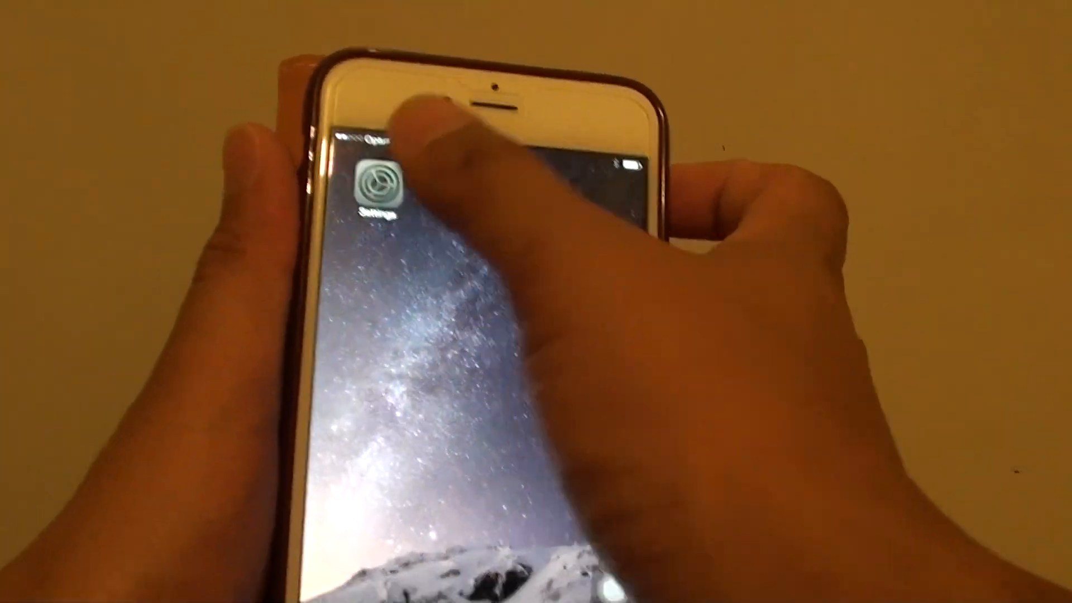
# Reopen Settings and navigate General > Accessibility
pyautogui.click(382, 181)
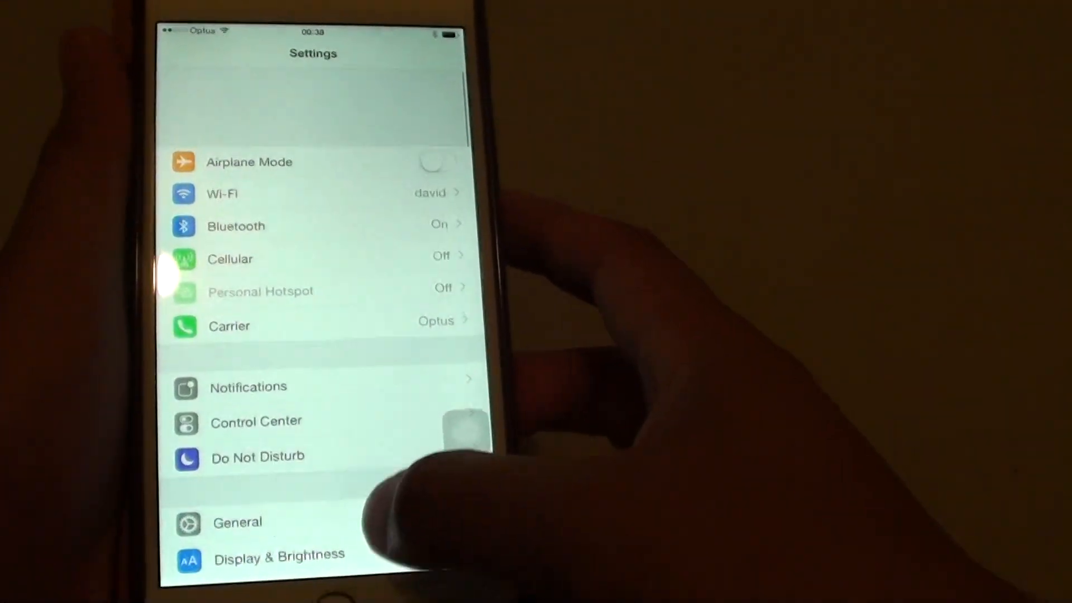
pyautogui.click(237, 522)
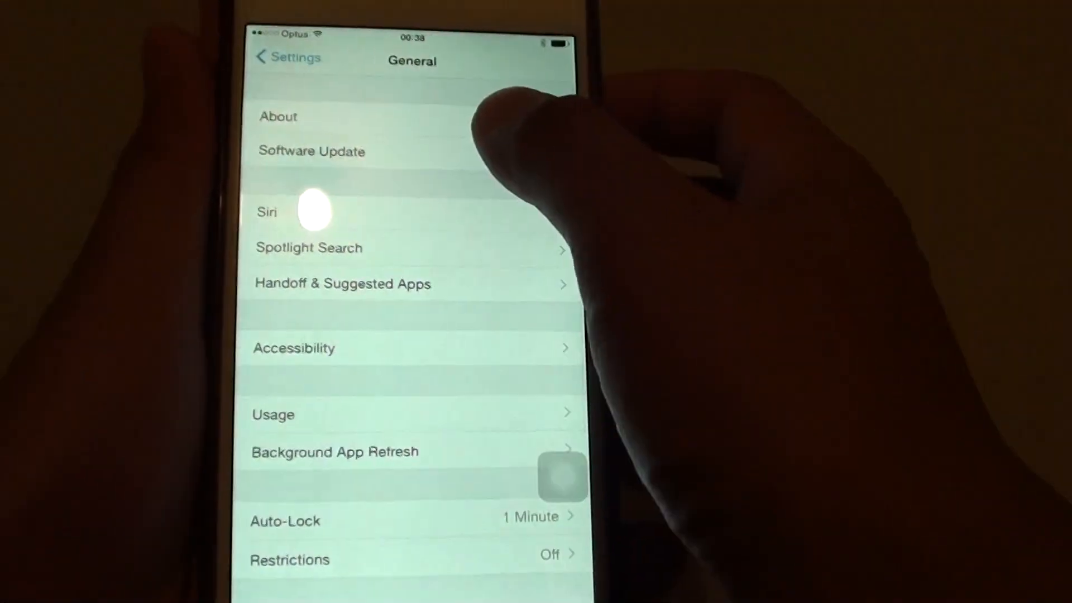
pyautogui.click(294, 348)
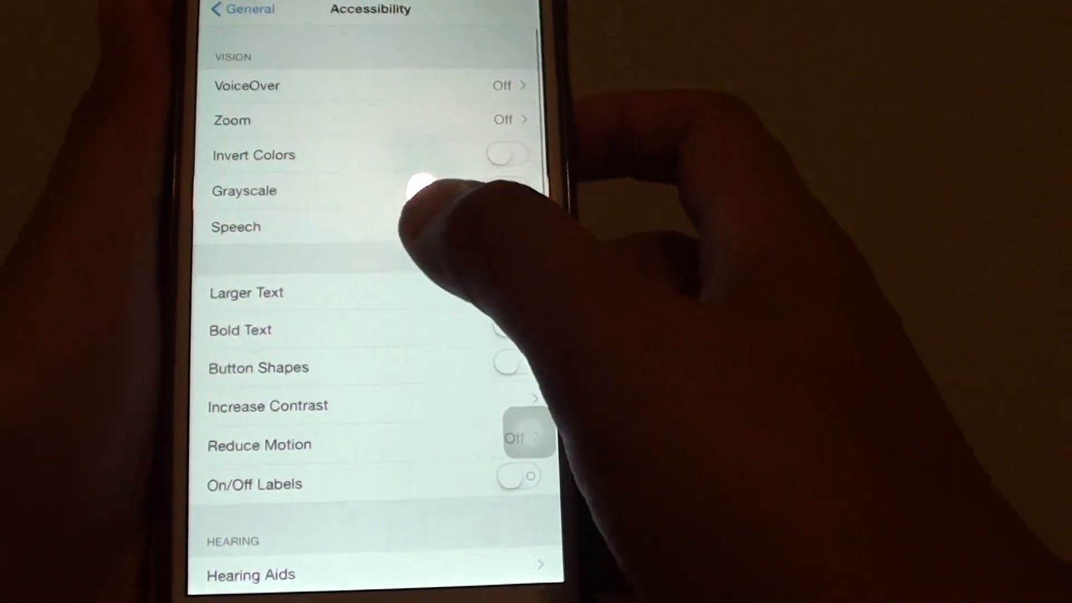
# Enter Speech and toggle Speak Screen off then back on so it stays enabled
pyautogui.click(236, 226)
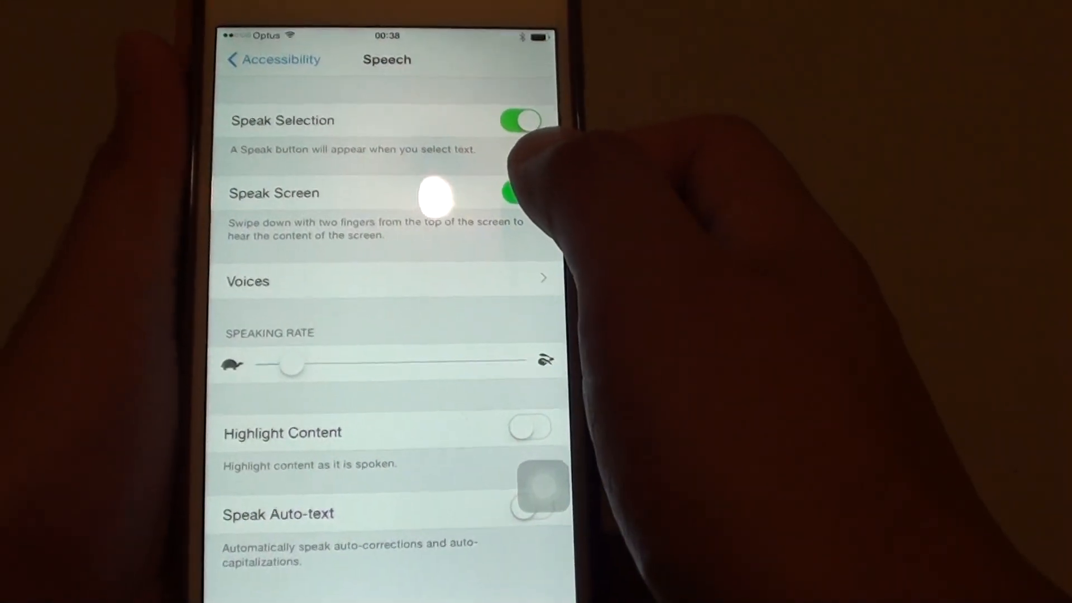
pyautogui.click(521, 193)
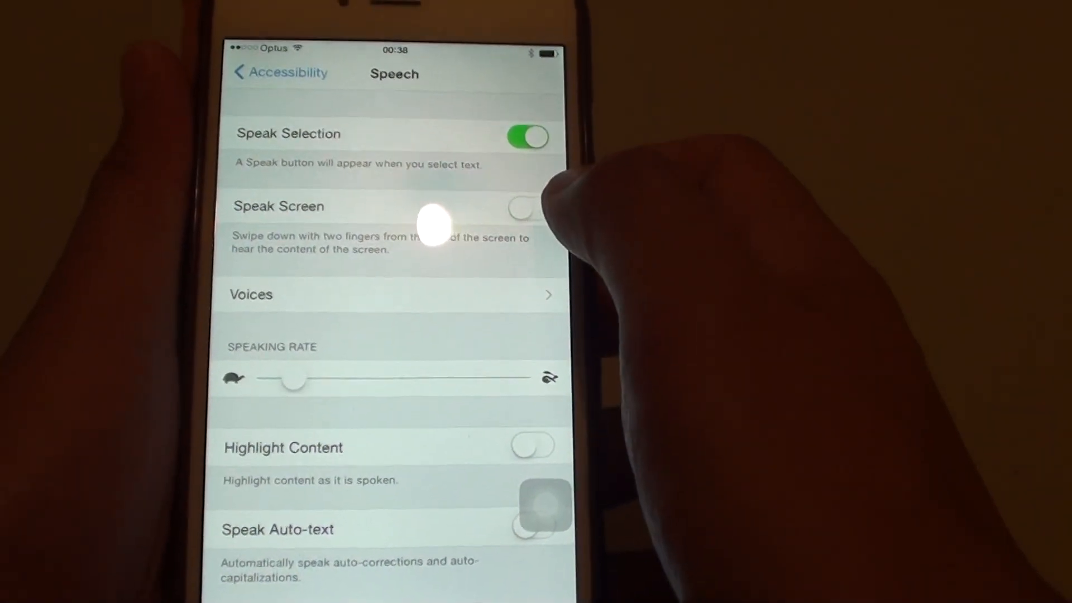
pyautogui.click(526, 208)
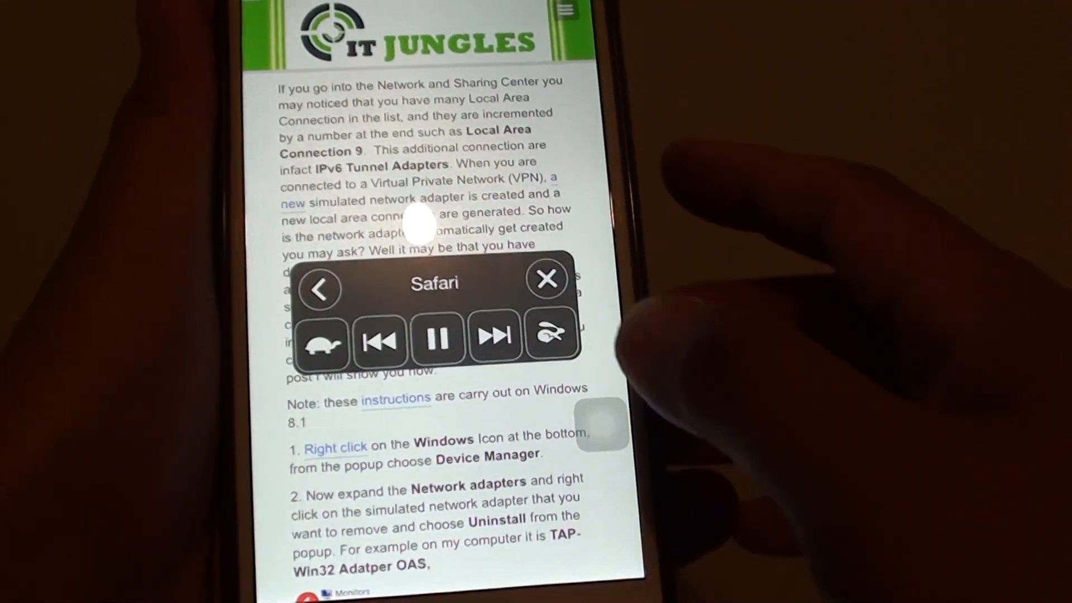
# Pause, resume and pause the article's read-aloud, then dismiss the speech controller
pyautogui.click(436, 339)
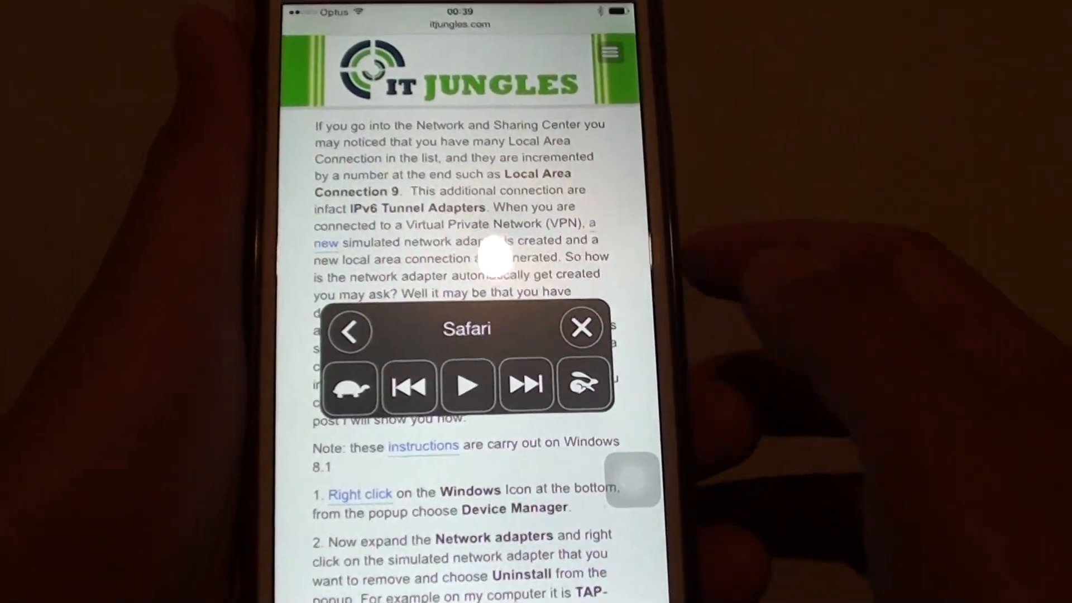
pyautogui.click(468, 384)
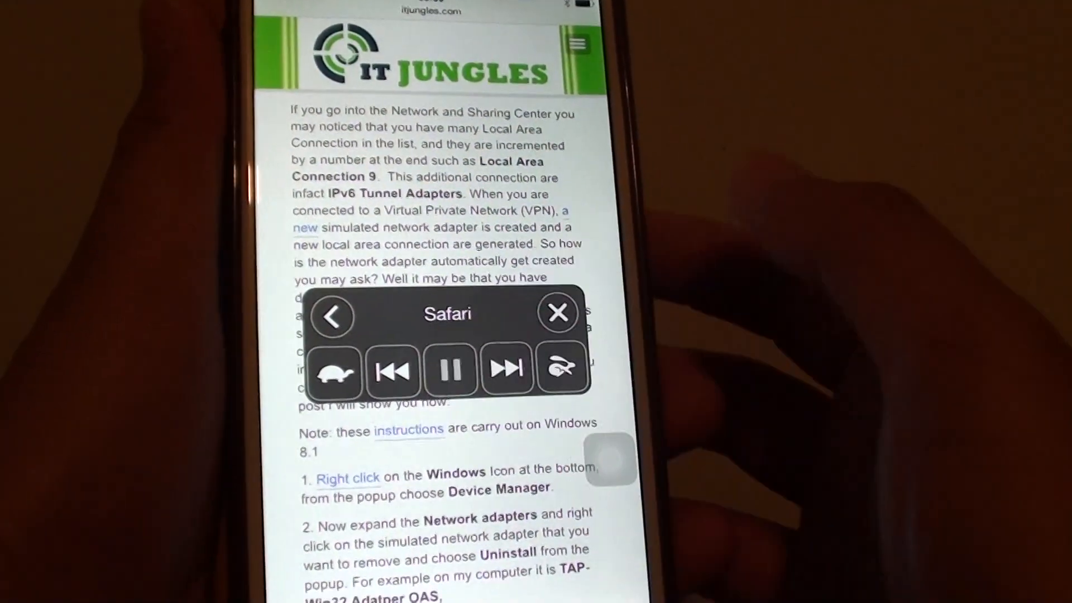
pyautogui.click(450, 370)
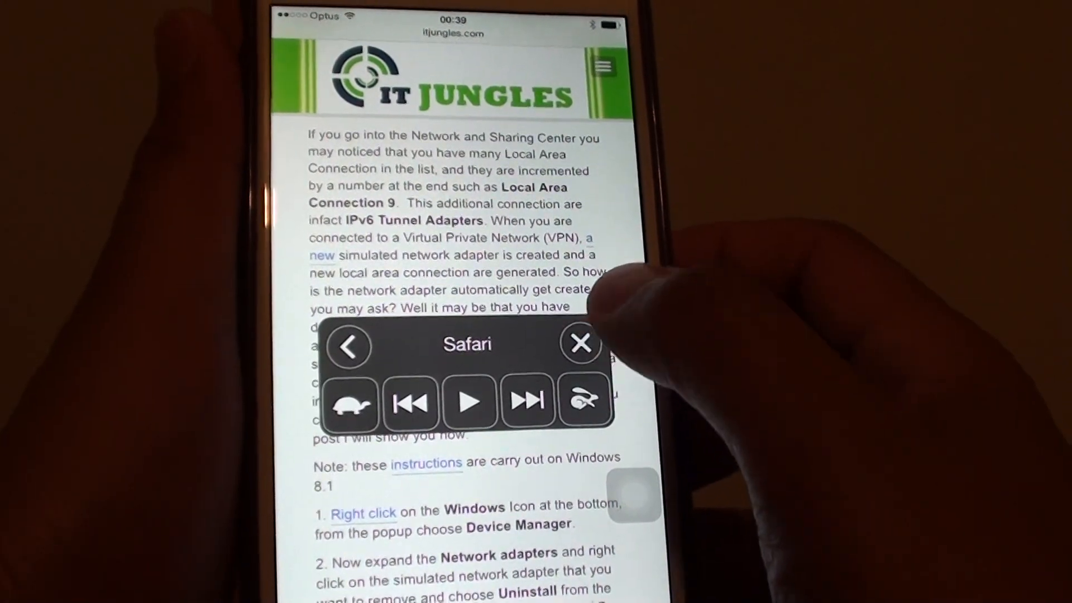
pyautogui.click(581, 343)
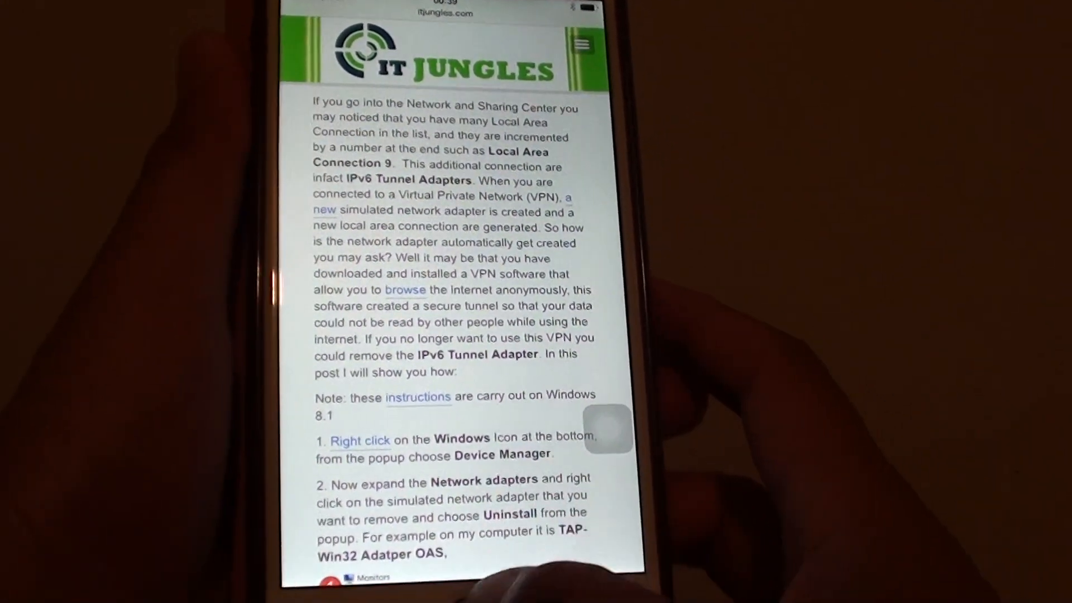